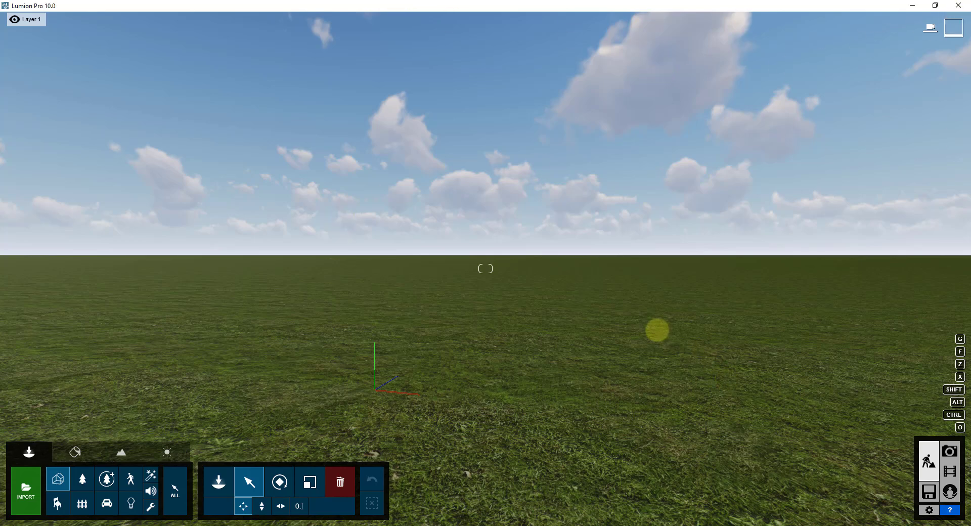
Switch on the OpenStreetMap landscape feature and dismiss its beta welcome message
{"action": "left_click", "coordinate": [120, 452]}
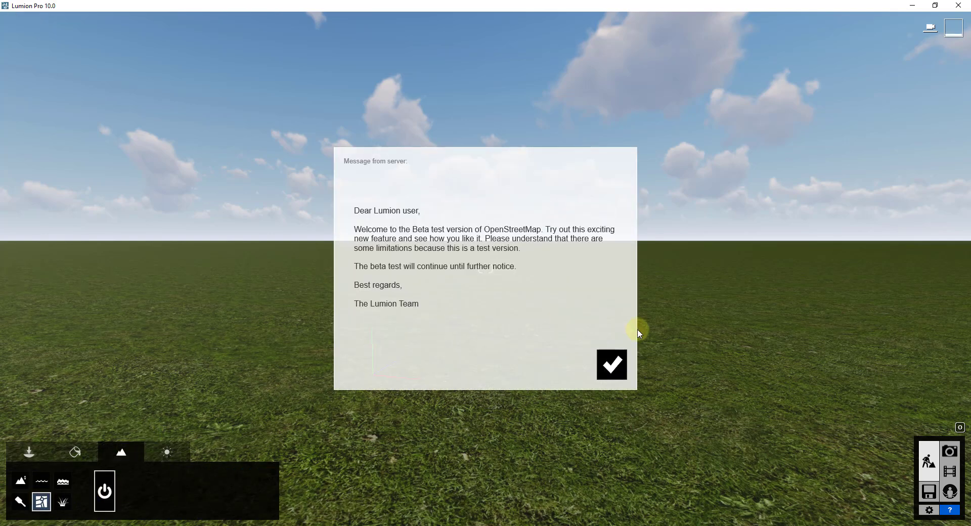
{"action": "left_click", "coordinate": [610, 364]}
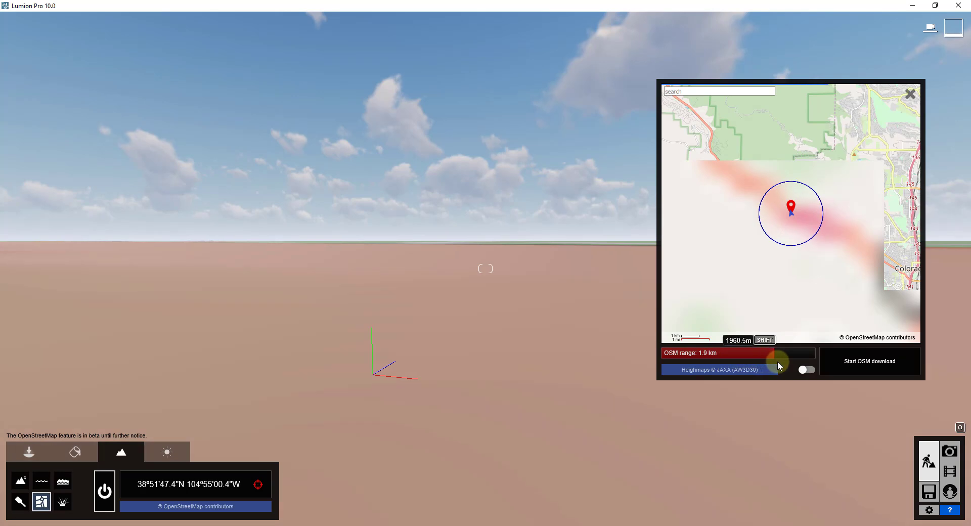
Widen the OSM range to 2.5 km and download the map data for that area
{"action": "left_click_drag", "start_coordinate": [775, 353], "coordinate": [805, 353]}
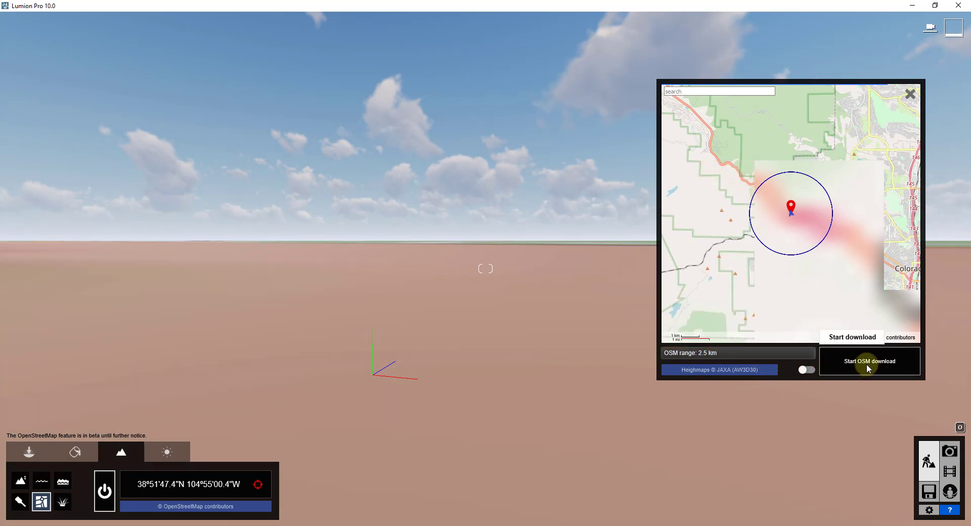
{"action": "left_click", "coordinate": [870, 360]}
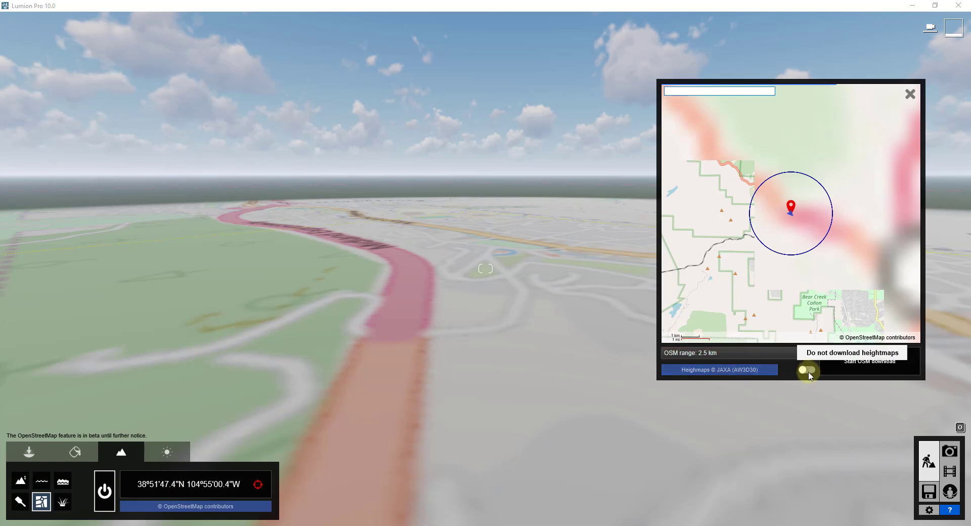
Enable Download heightmaps and re-download the area so the terrain gets real hills and buildings
{"action": "left_click", "coordinate": [809, 371]}
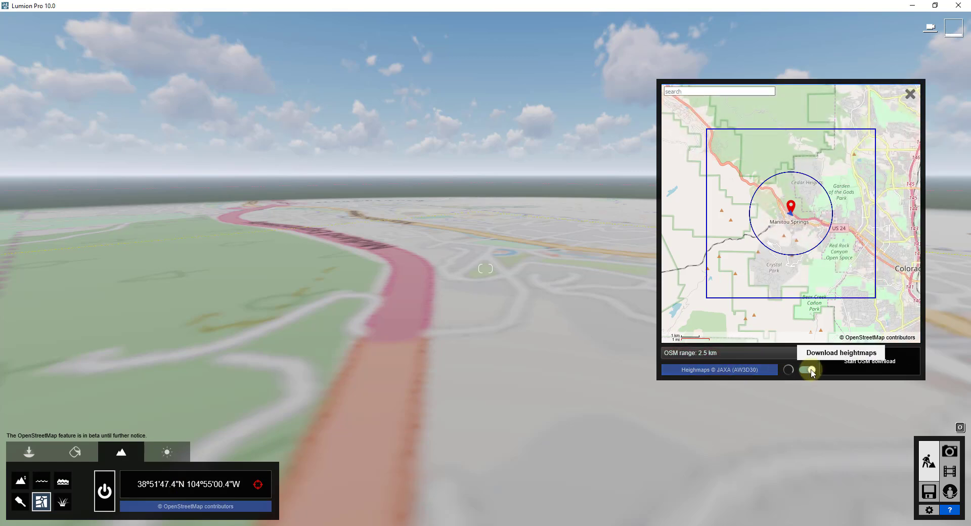
{"action": "left_click", "coordinate": [806, 369]}
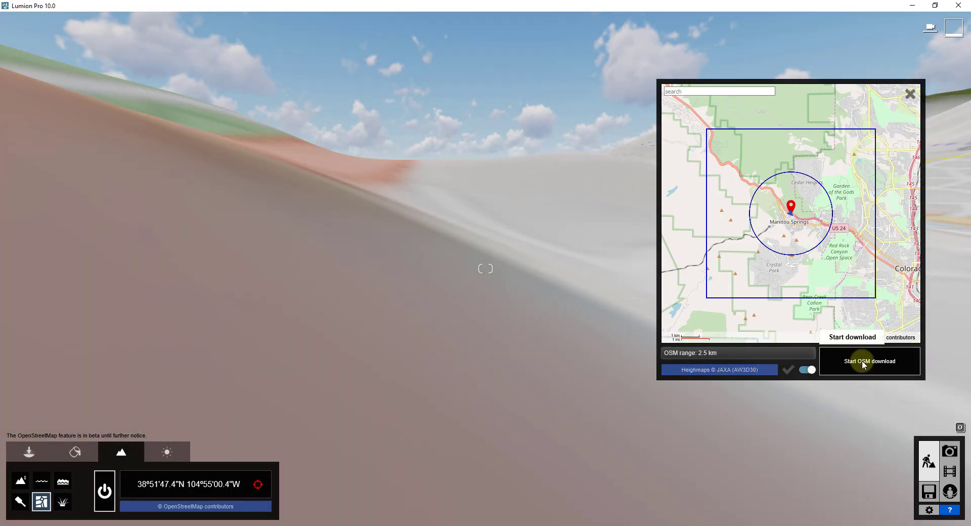
{"action": "left_click", "coordinate": [870, 361]}
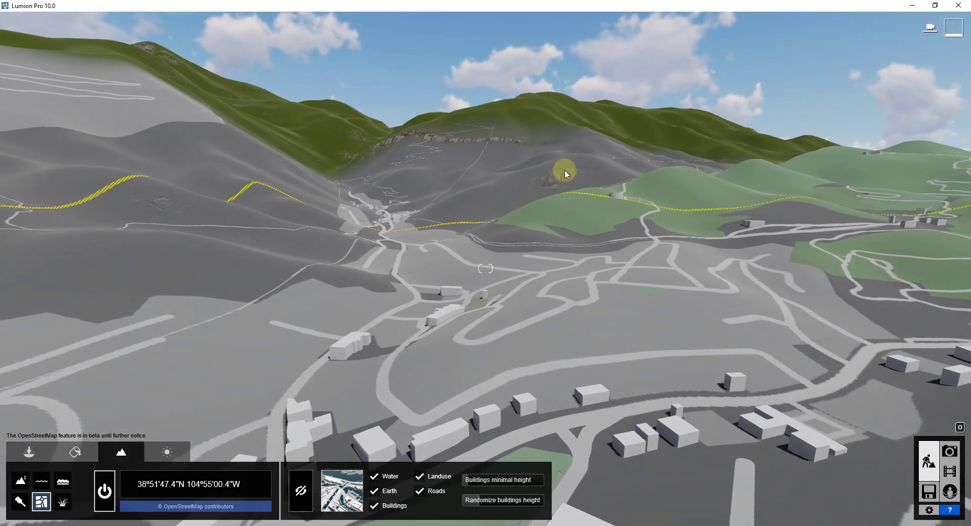
{"action": "mouse_move", "coordinate": [499, 212]}
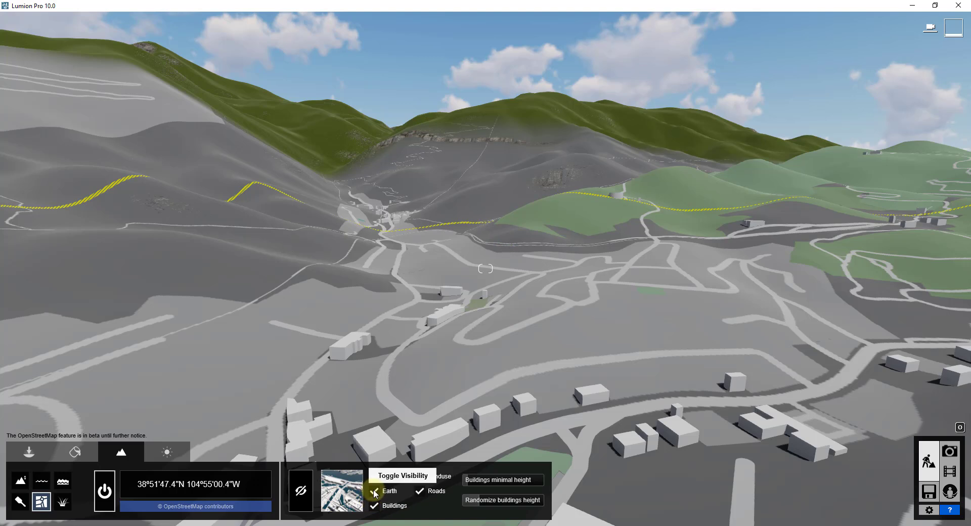
Hide the Earth and Landuse OSM layers so grassy terrain shows around roads and buildings
{"action": "left_click", "coordinate": [374, 490]}
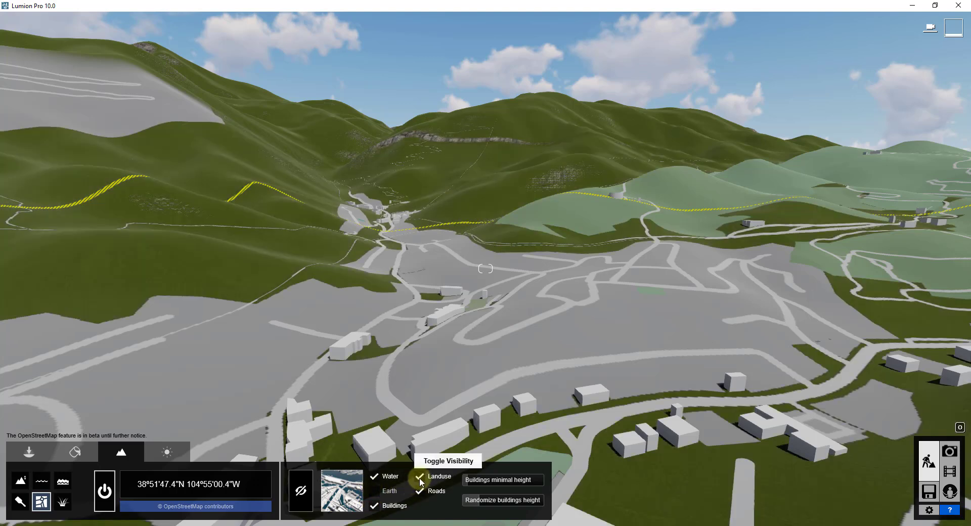
{"action": "left_click", "coordinate": [420, 475]}
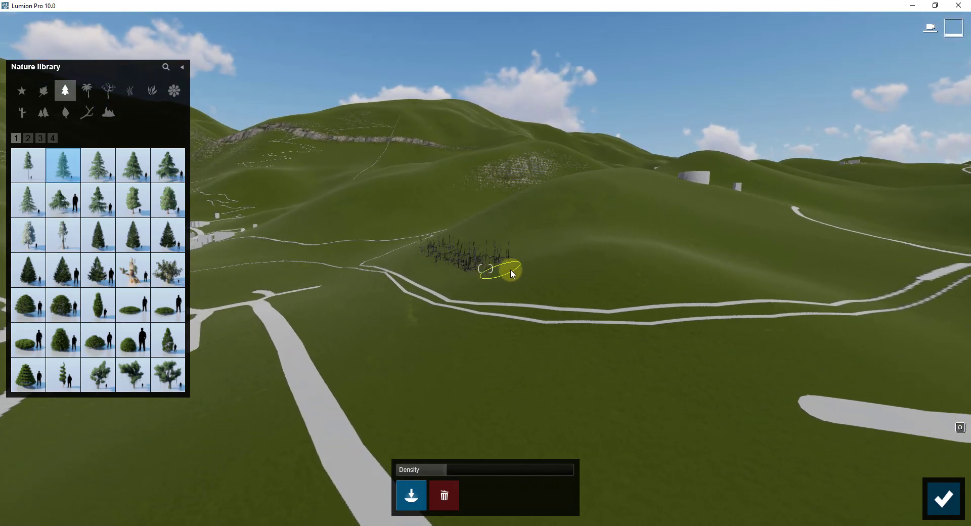
Mass-place conifers across the grassy hillside above the winding road
{"action": "left_click_drag", "start_coordinate": [508, 269], "coordinate": [697, 254]}
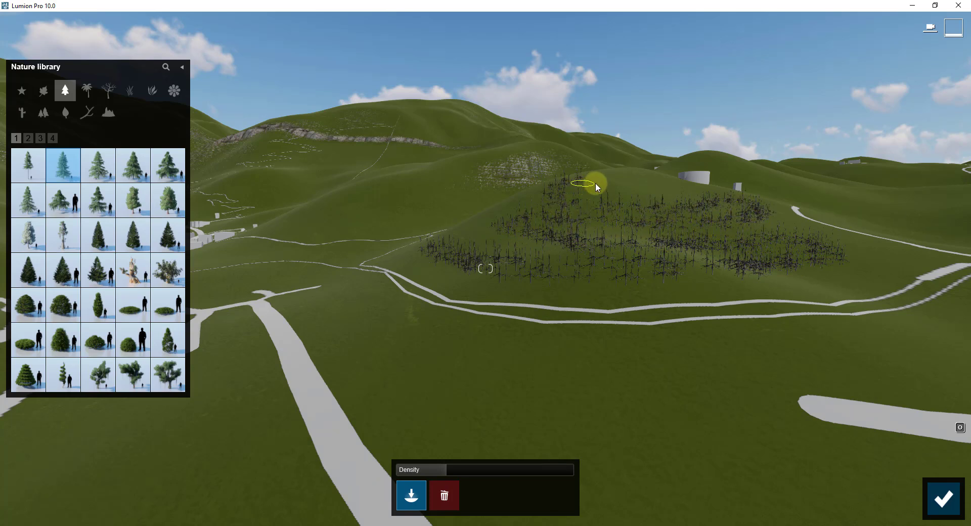
{"action": "mouse_move", "coordinate": [507, 210]}
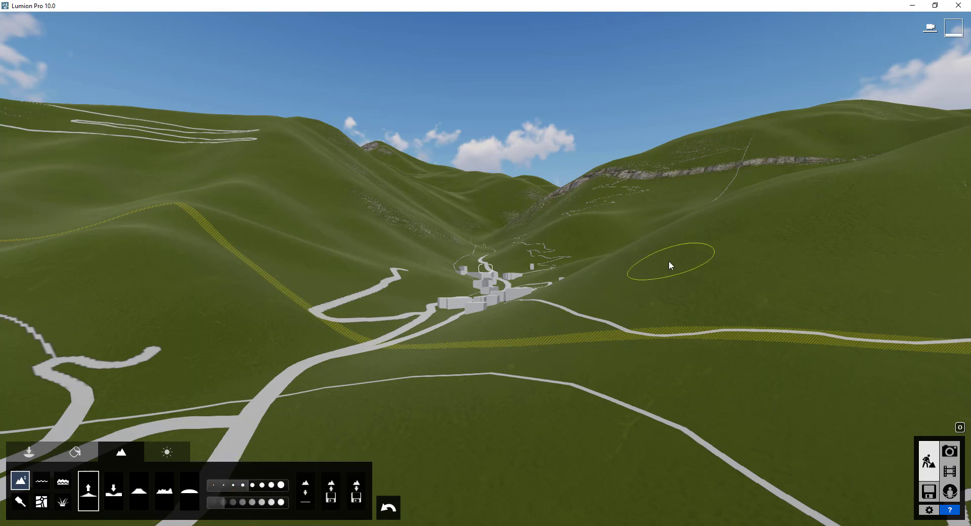
Raise a small bulge of terrain on the hillside right of the valley
{"action": "left_click_drag", "start_coordinate": [669, 265], "coordinate": [715, 271]}
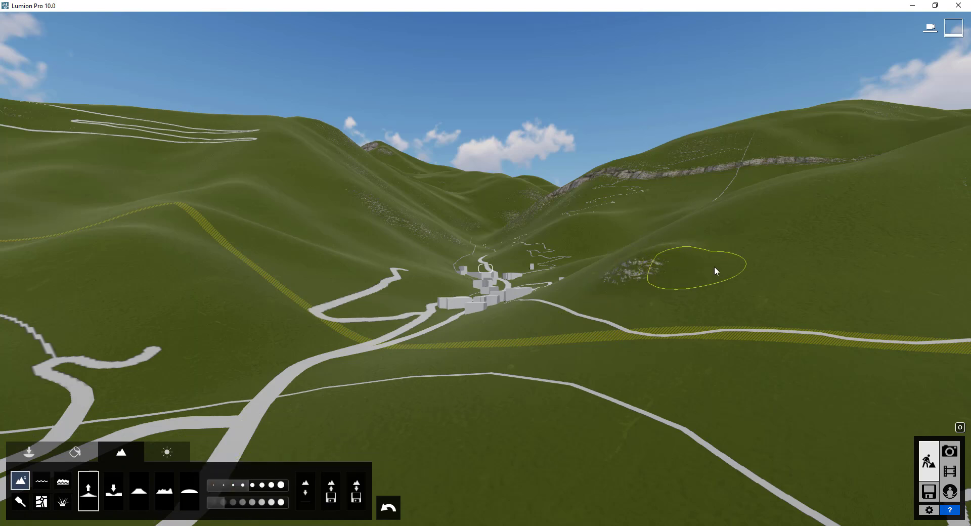